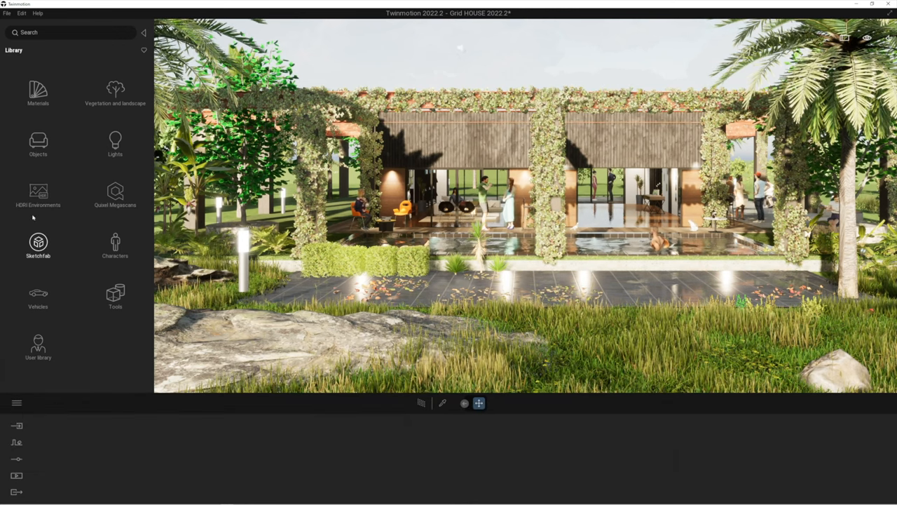
Step: Open the HDRI Environments category in the Library panel
click(38, 192)
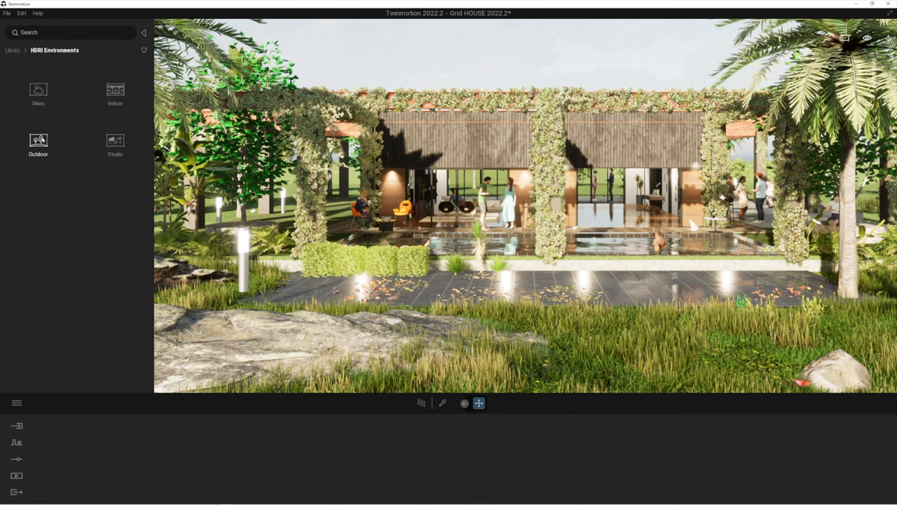
Step: Open the Outdoor HDRI skies and scroll down to Approaching Storm
click(38, 140)
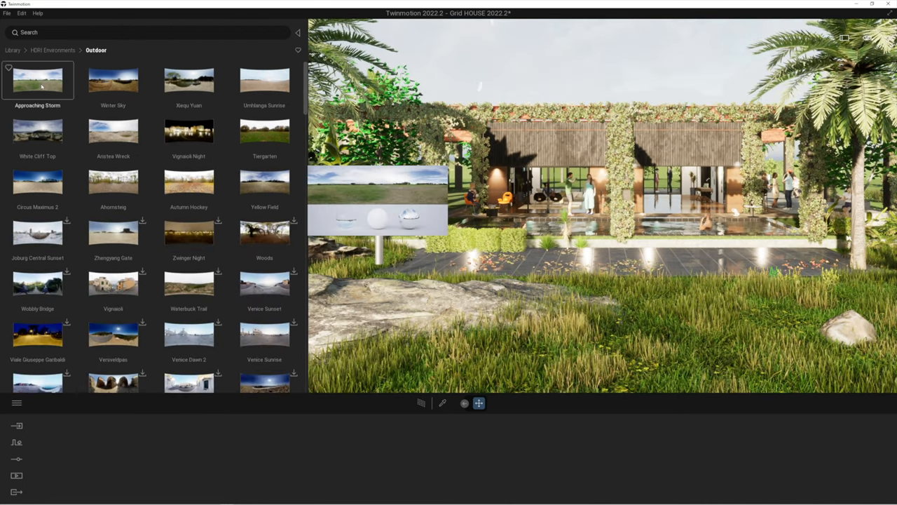
scroll(down, 3)
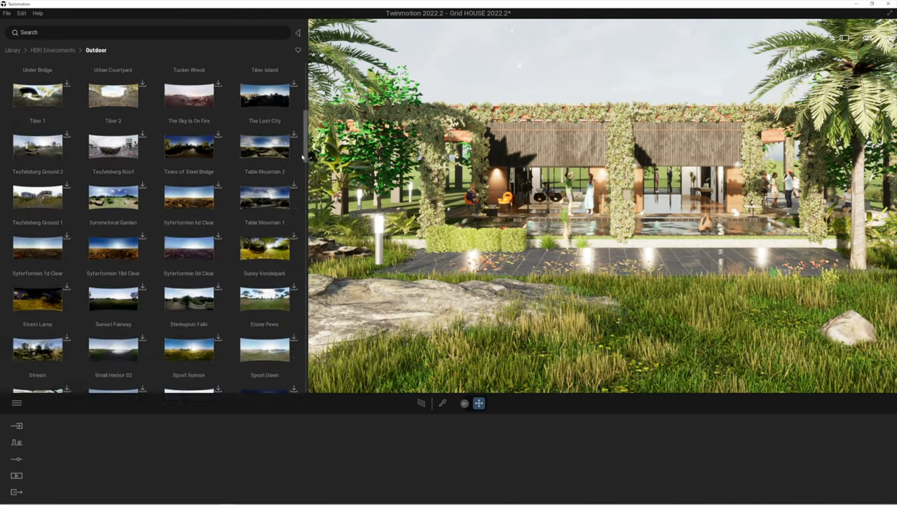
scroll(down, 3)
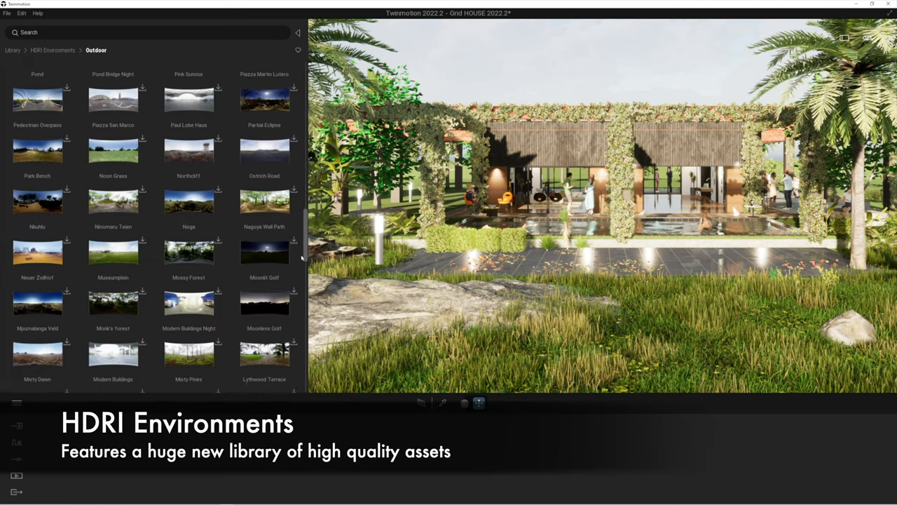
scroll(down, 3)
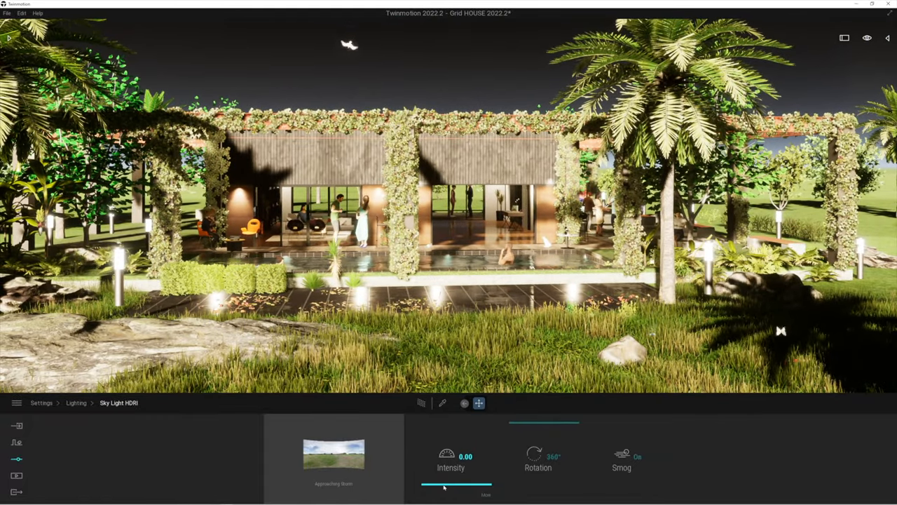
Step: Raise the Approaching Storm sky light intensity, then bring it back to 1.00
drag(424, 484, 463, 484)
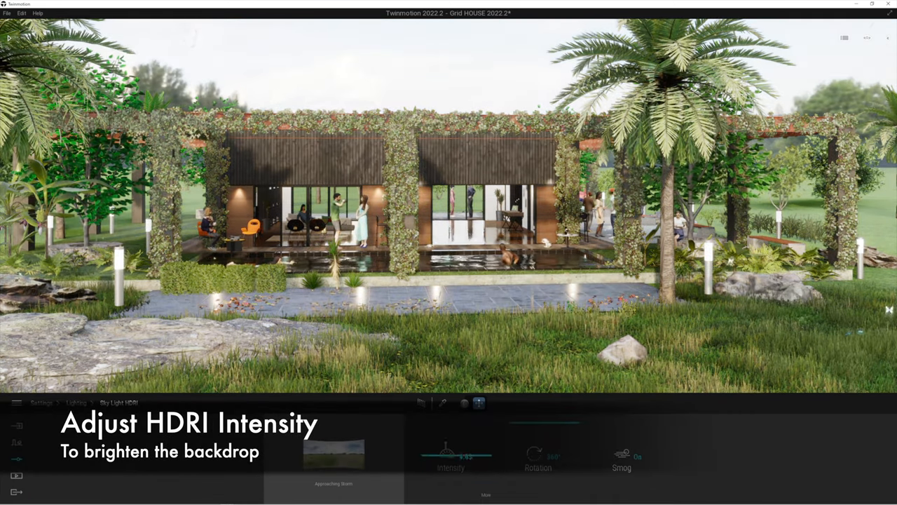
drag(446, 459, 467, 460)
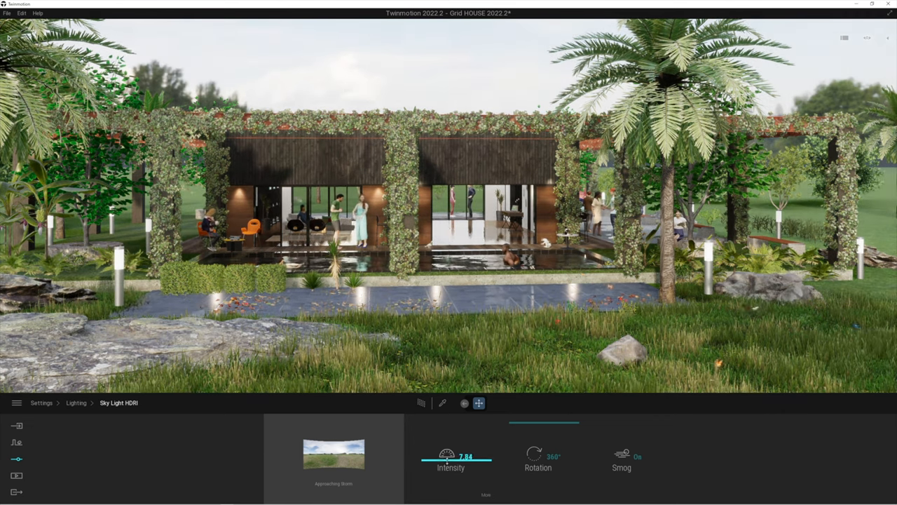
drag(490, 461, 449, 461)
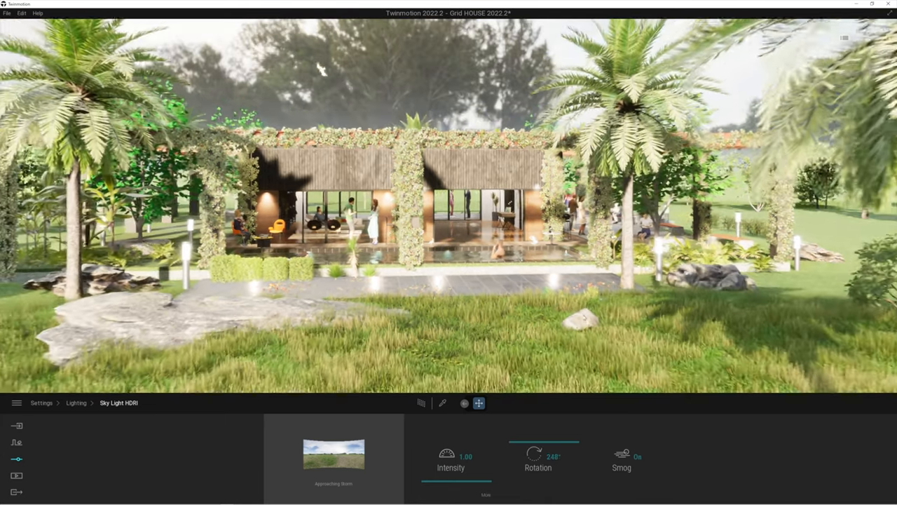
Step: Rotate the HDRI sky to about 86° to show the city skyline behind the house
drag(545, 443, 519, 443)
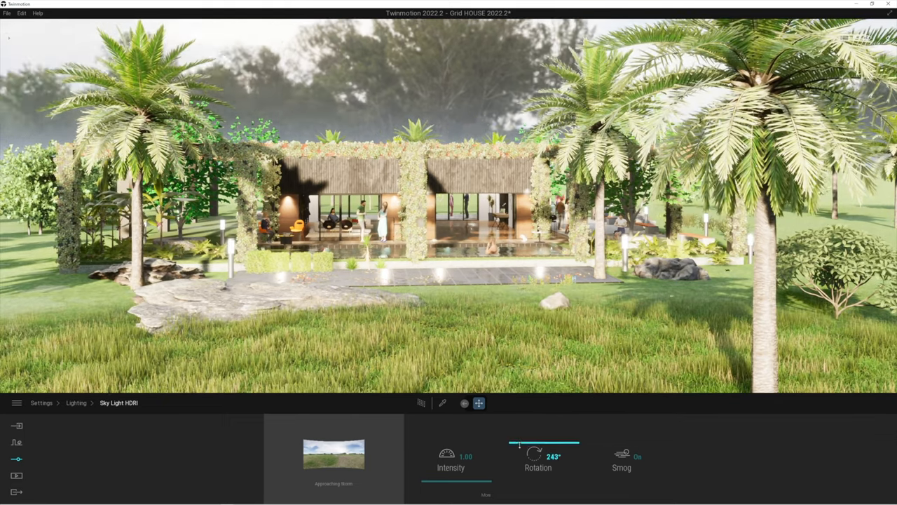
drag(568, 444, 523, 445)
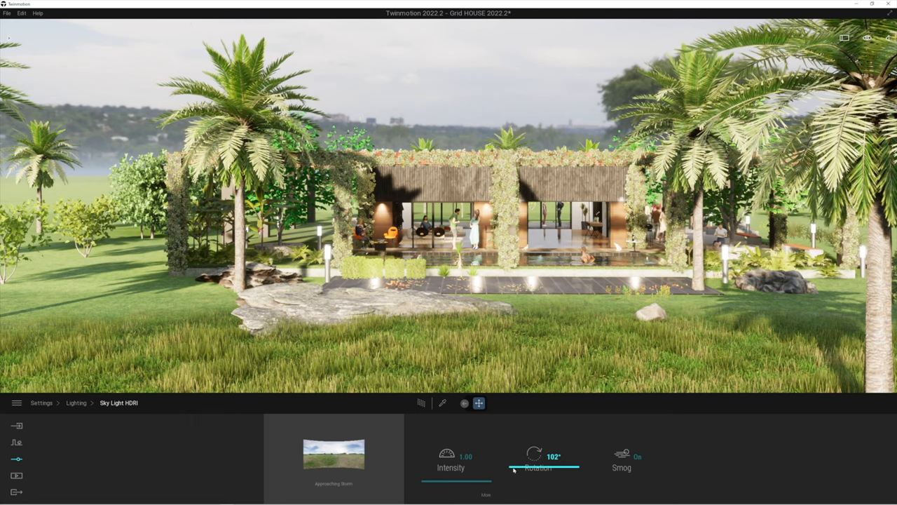
drag(544, 467, 512, 466)
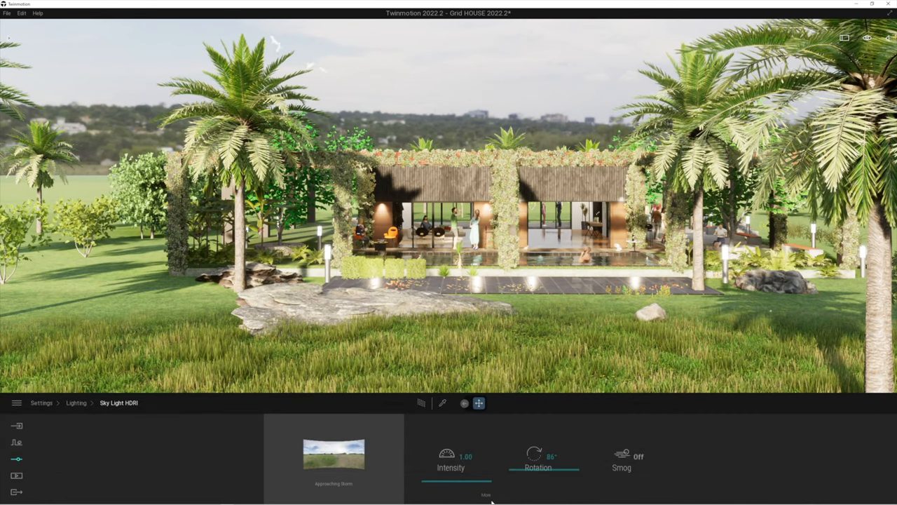
Step: Lower the sky's ambient light to about 0.44 in the detailed intensity settings
click(486, 495)
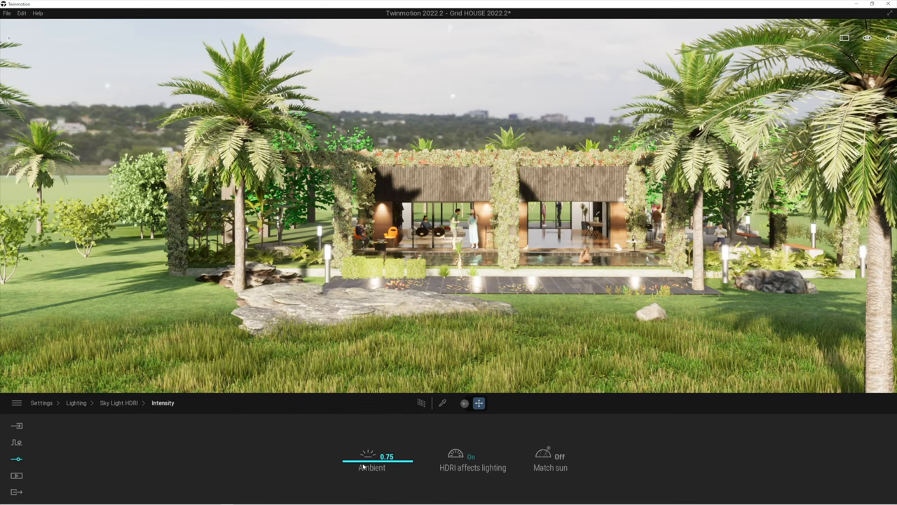
drag(361, 457, 350, 457)
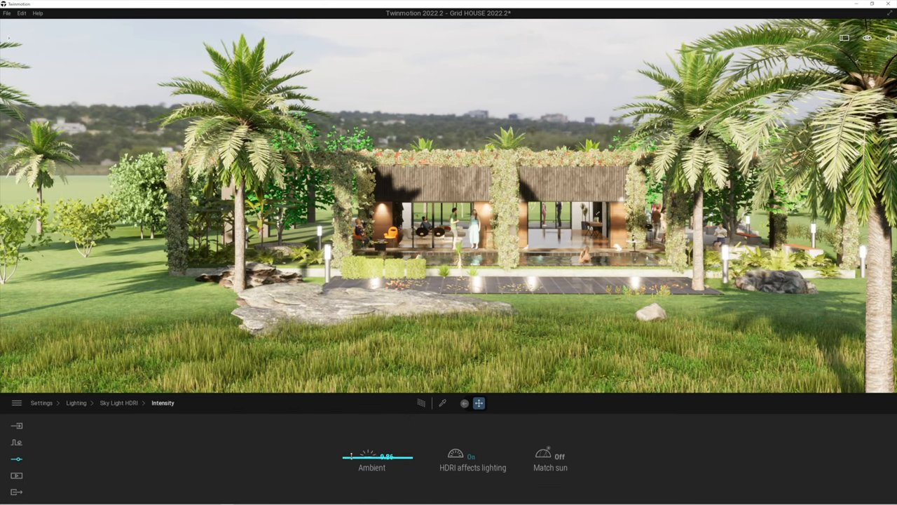
drag(389, 456, 359, 468)
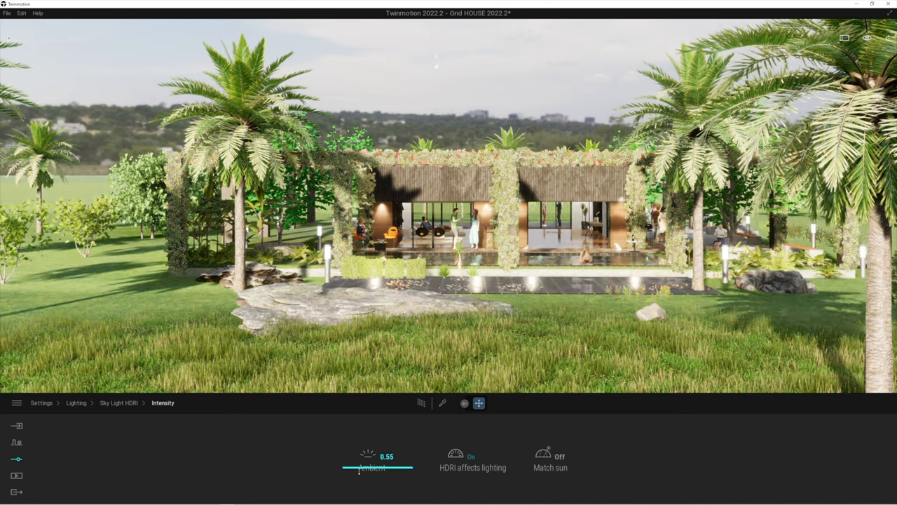
drag(378, 467, 344, 467)
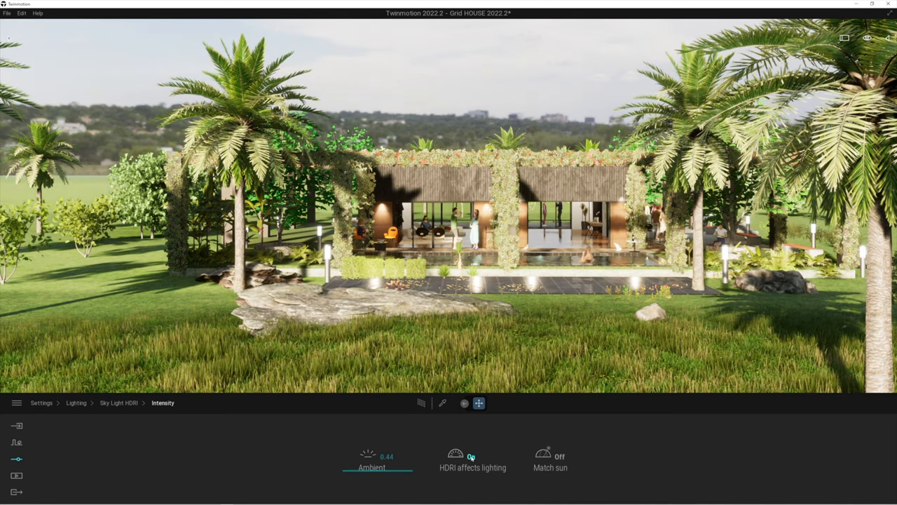
Step: Turn HDRI affects lighting off and Match sun on for HDRI shadows
click(456, 454)
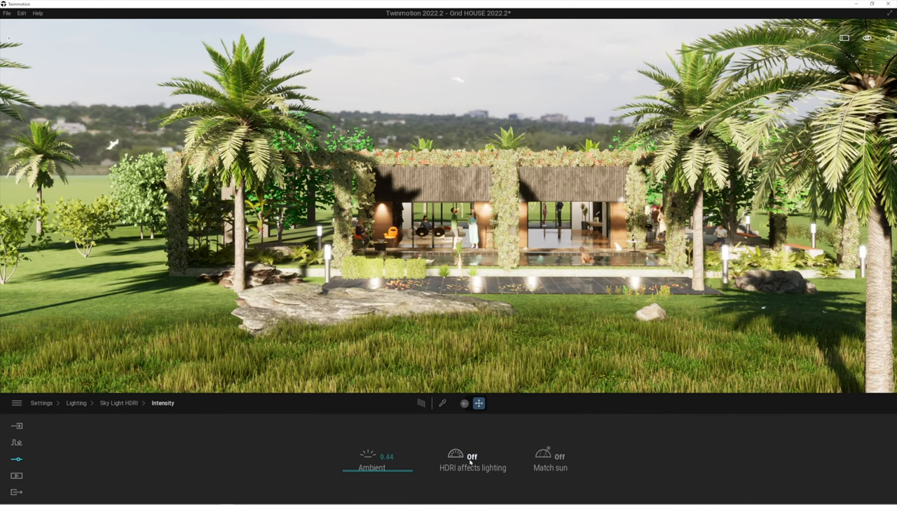
click(551, 456)
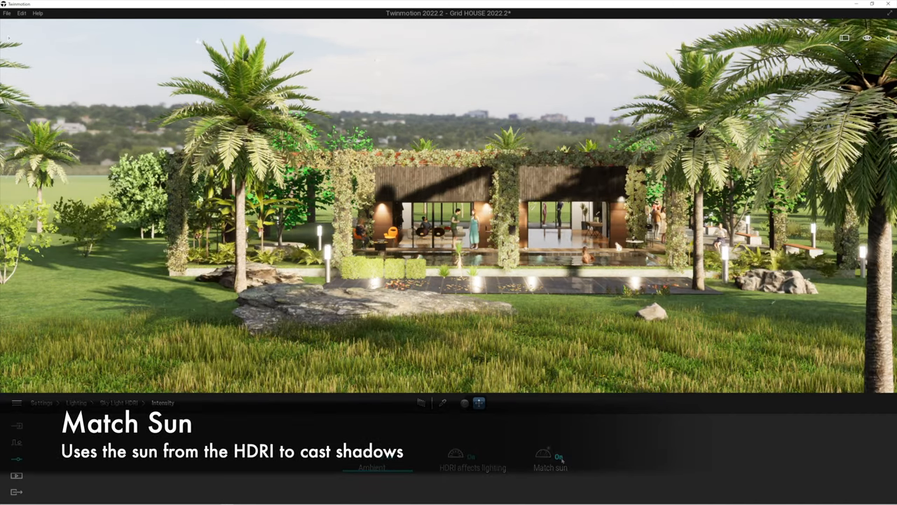
click(550, 455)
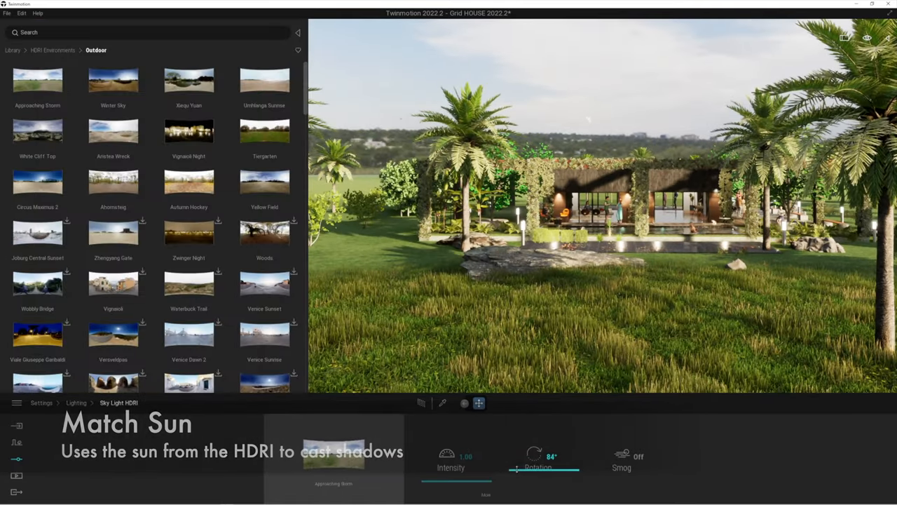
Step: Sweep the sky rotation back and forth, settling near 248°
drag(515, 470, 554, 470)
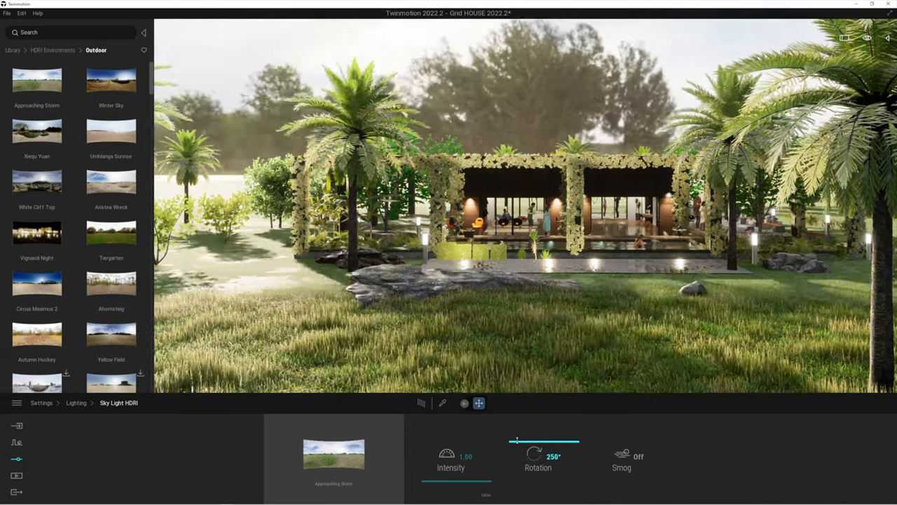
drag(517, 430, 580, 431)
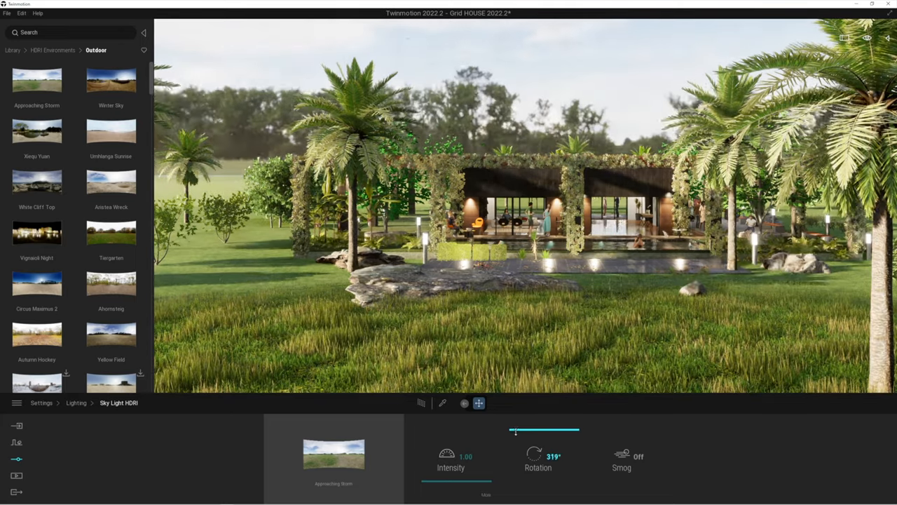
drag(516, 430, 508, 431)
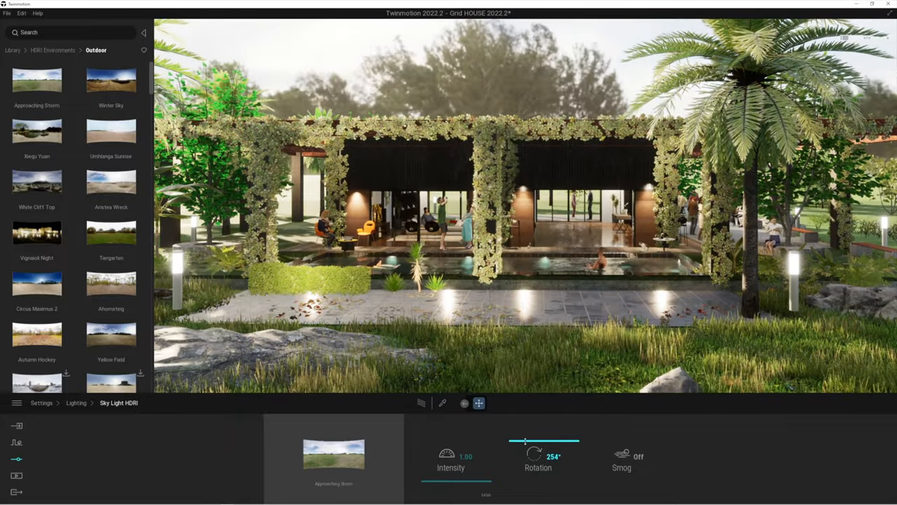
drag(526, 441, 512, 440)
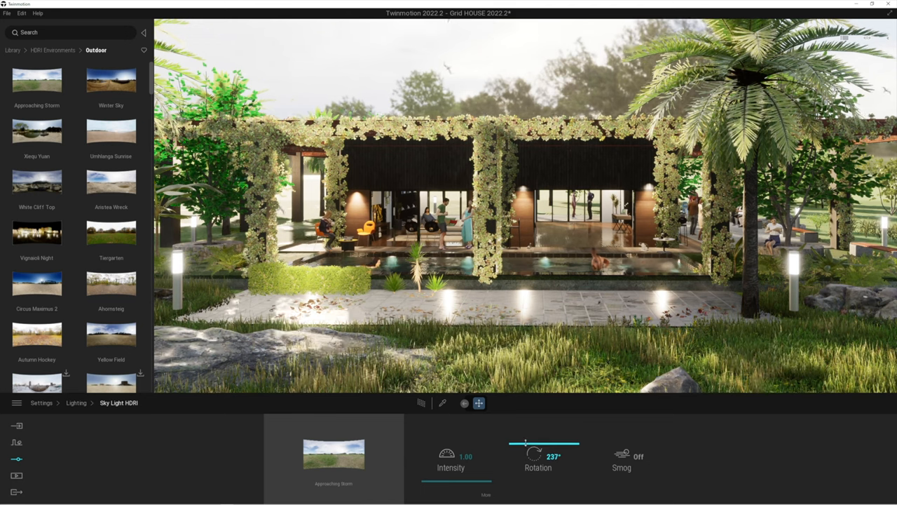
drag(526, 443, 551, 442)
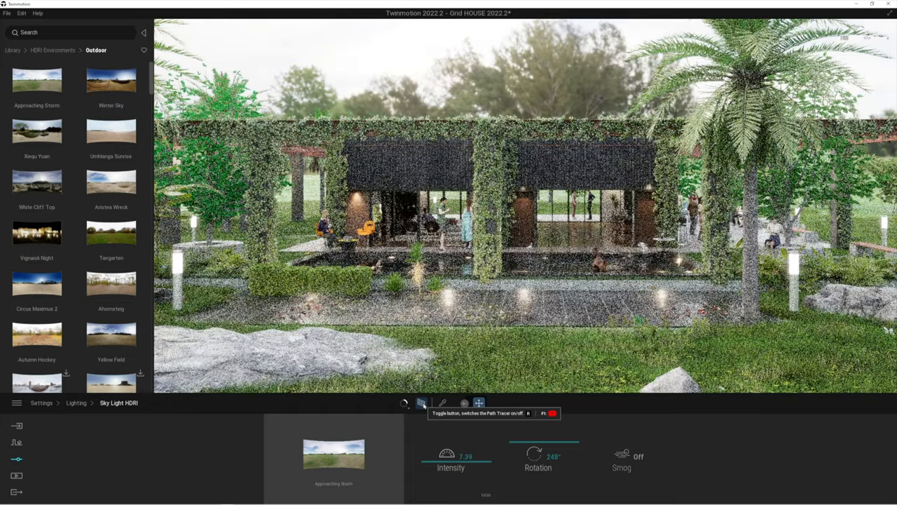
Step: Preview the house with Path Tracer, check its quality choices, then switch it off
click(421, 403)
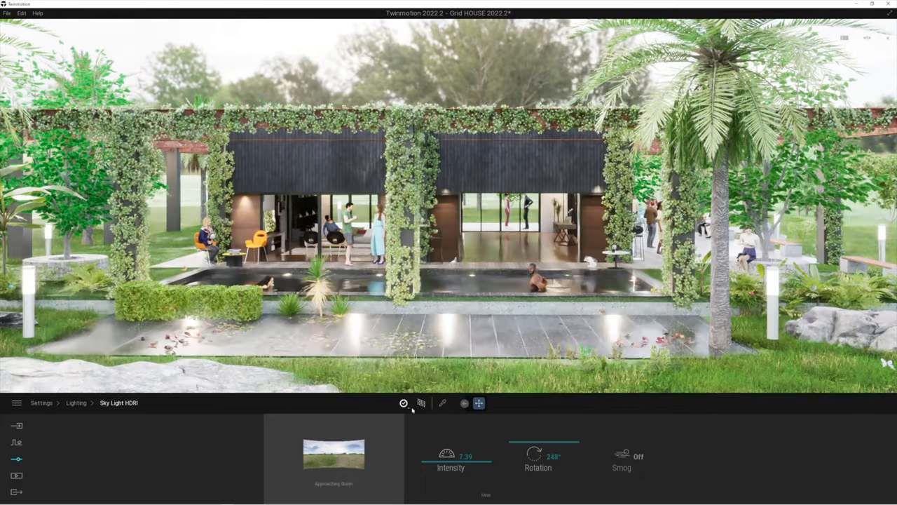
click(404, 403)
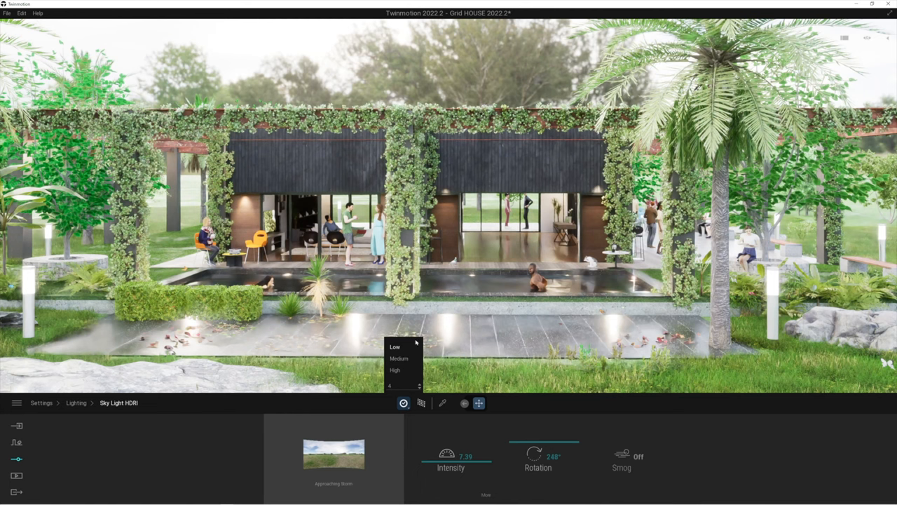
mouse_move(406, 375)
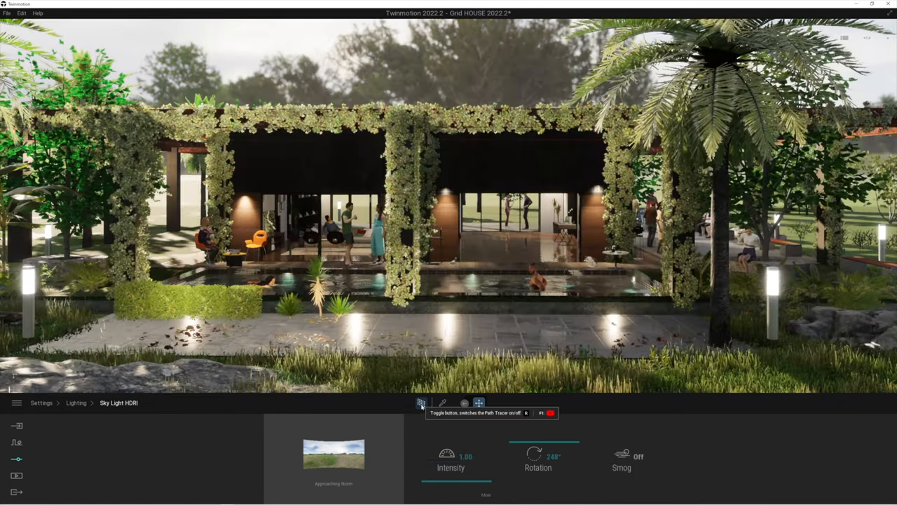
click(421, 402)
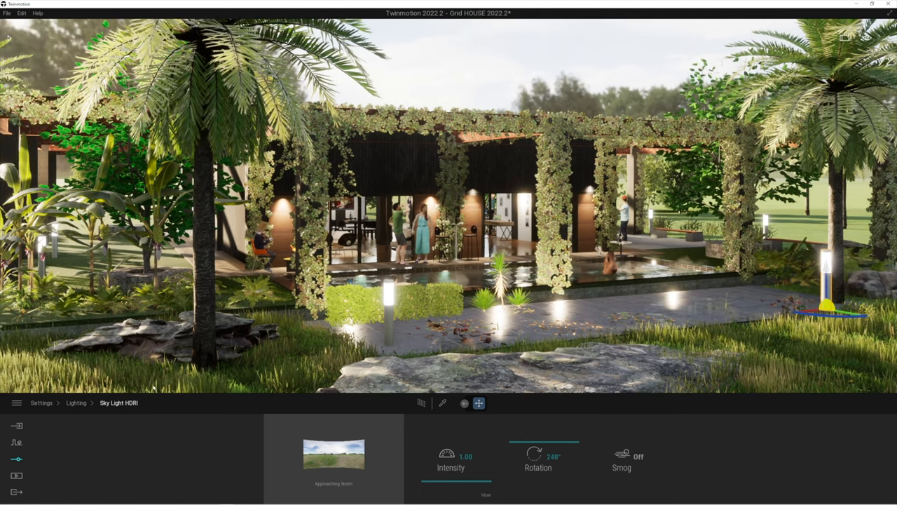
Step: Open the Media panel from the left dock
click(16, 475)
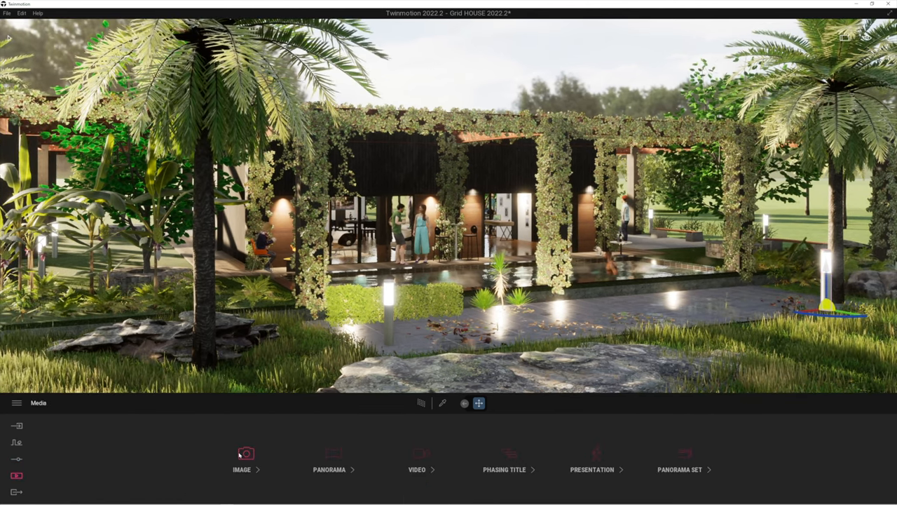
Step: Create a new still image, Image16, from the current view
click(241, 461)
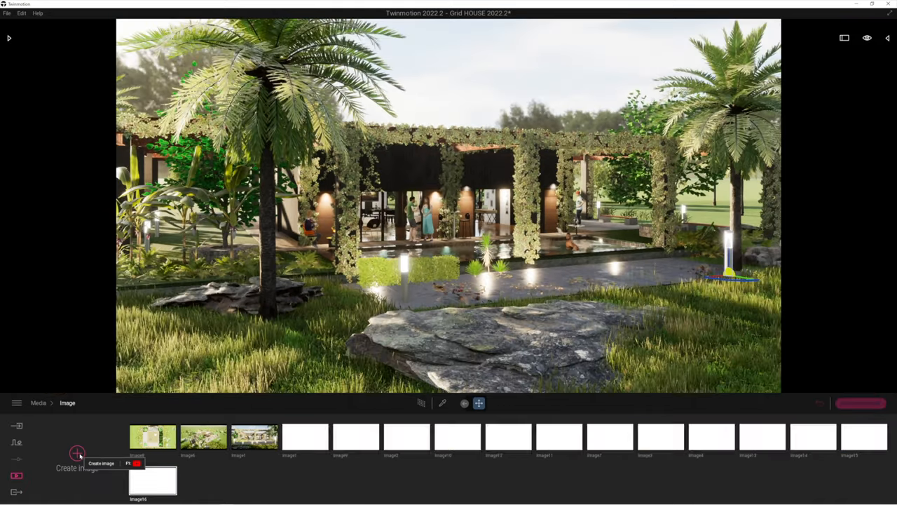
click(77, 454)
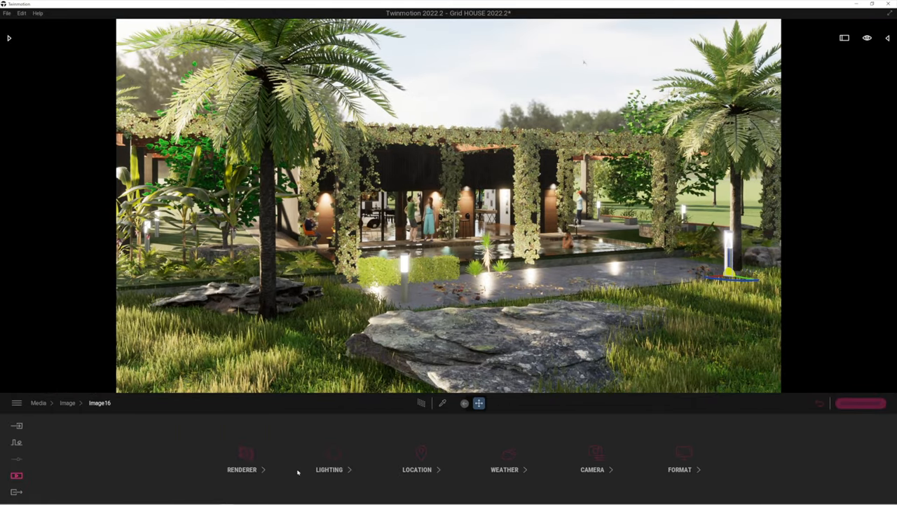
Step: Open Image16's Lighting settings, then go back and open Weather
click(329, 470)
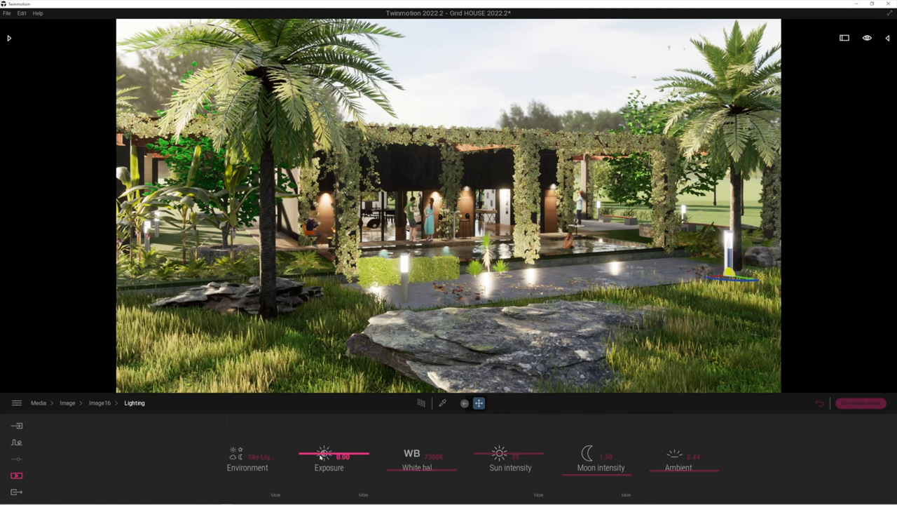
click(247, 461)
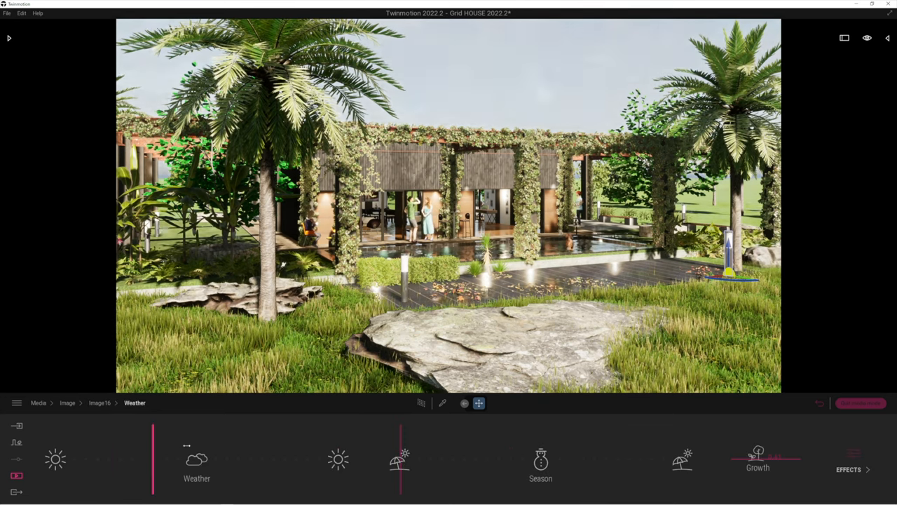
Step: Set Image16's season to winter with snowy ground and the weather to falling snow
drag(154, 449, 246, 448)
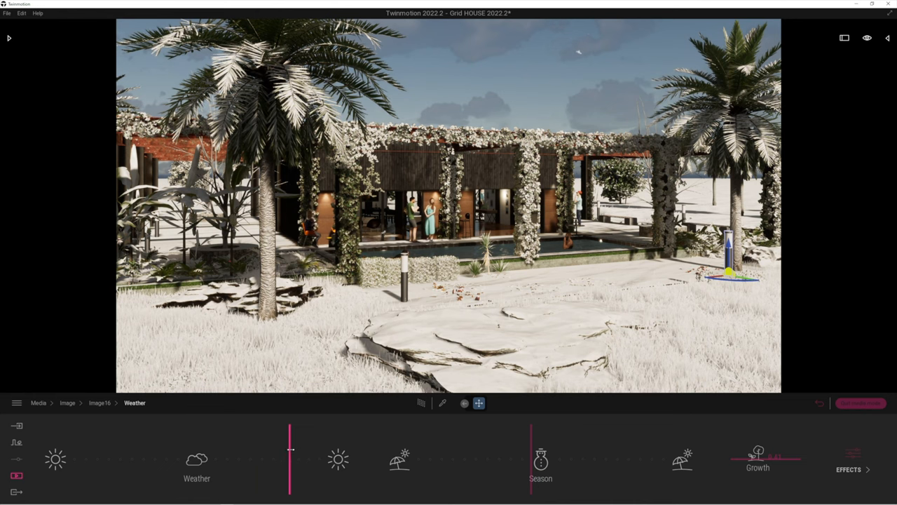
drag(290, 449, 256, 449)
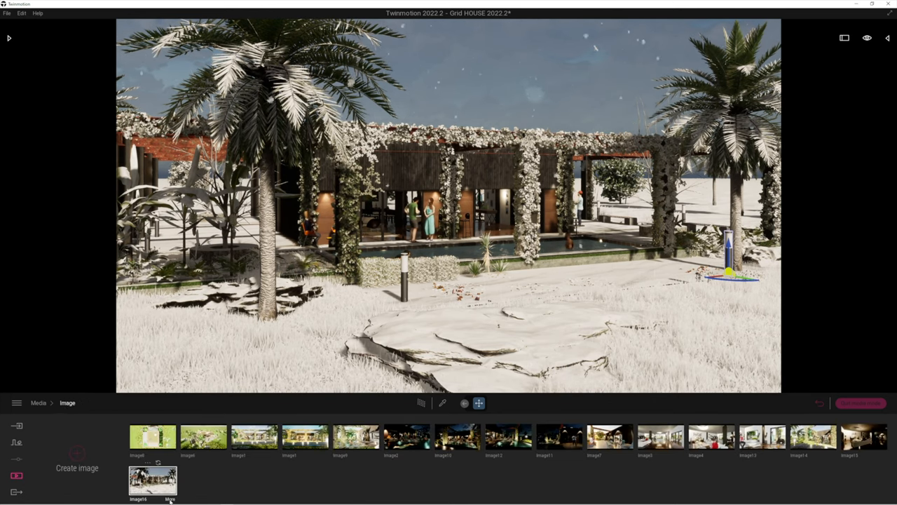
Step: Switch Image16's lighting environment to Sky Light HDRI
click(170, 498)
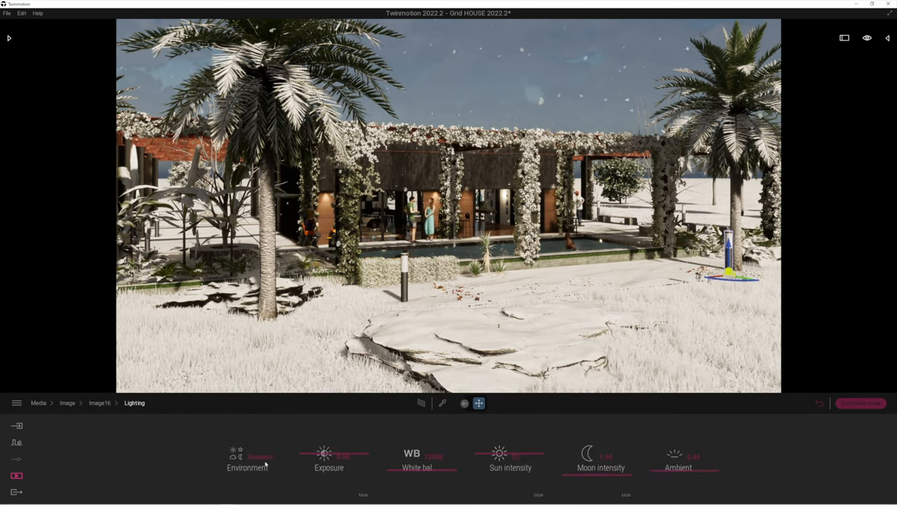
click(246, 461)
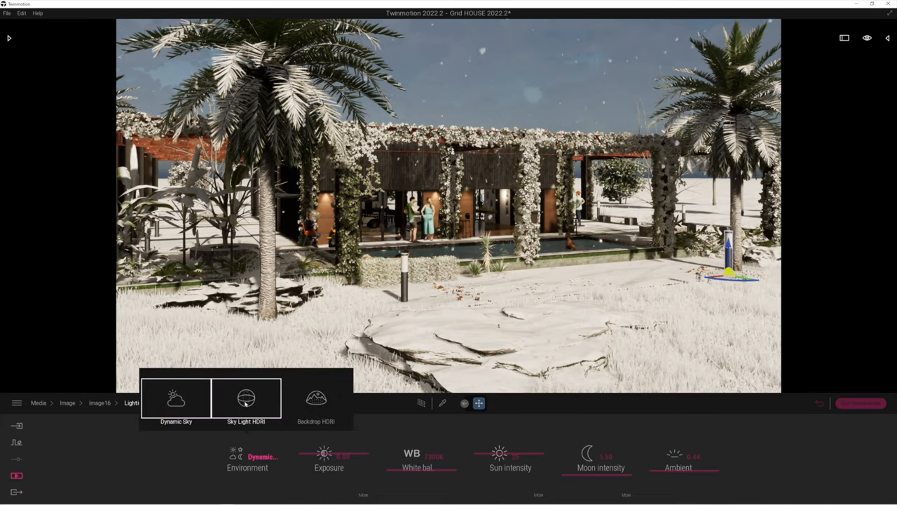
click(245, 399)
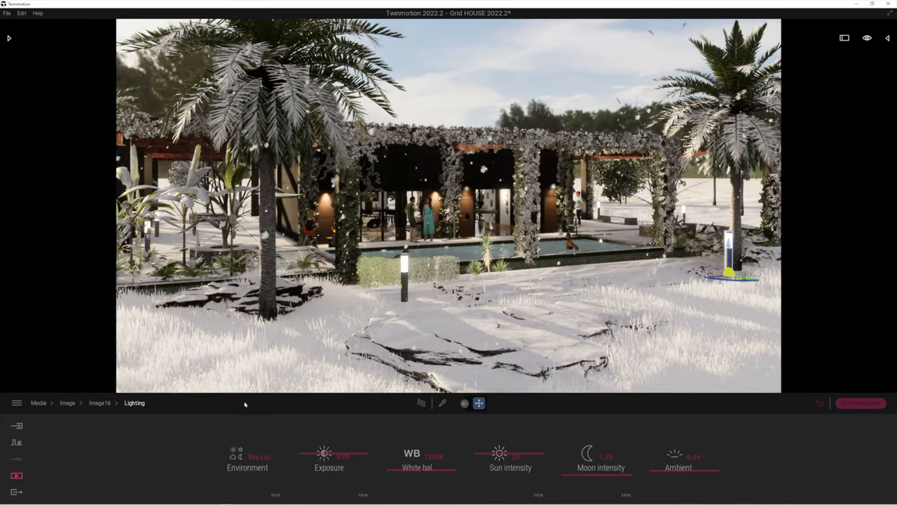
Step: Change the environment to Backdrop HDRI and bring up its settings with the HDRI library
click(246, 459)
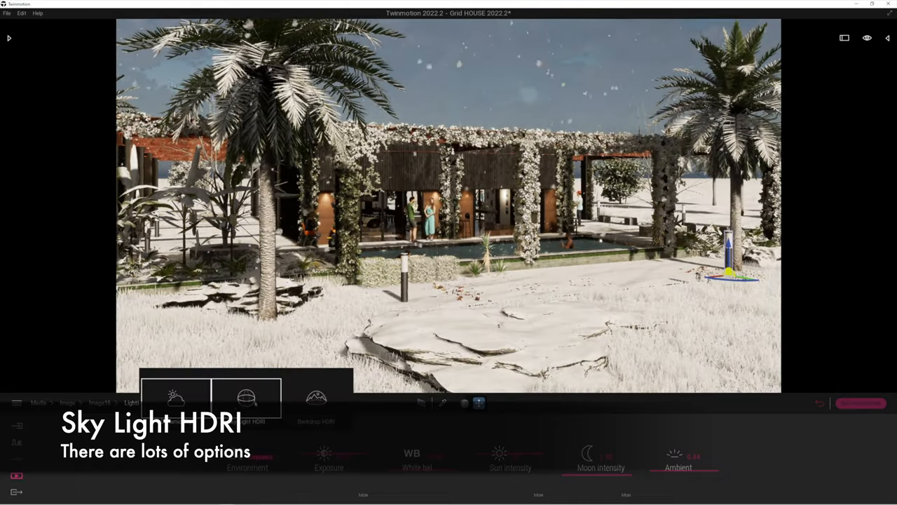
click(246, 398)
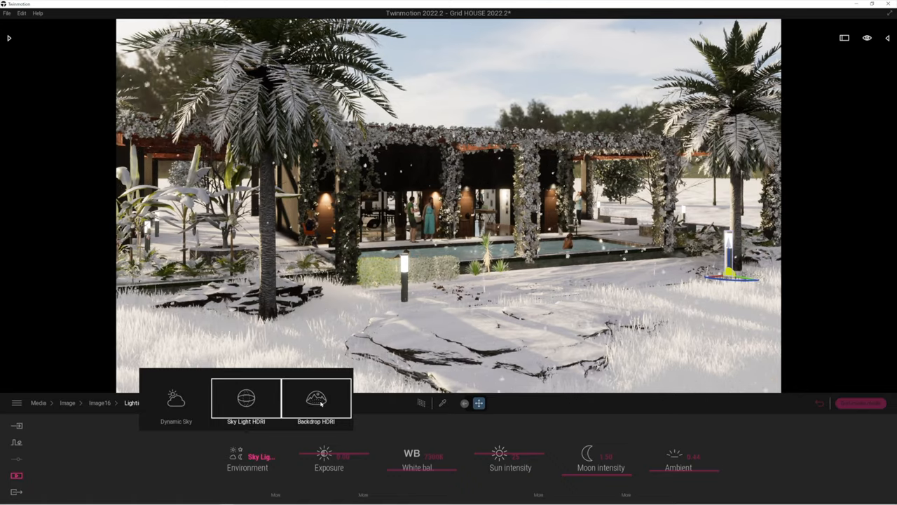
click(315, 399)
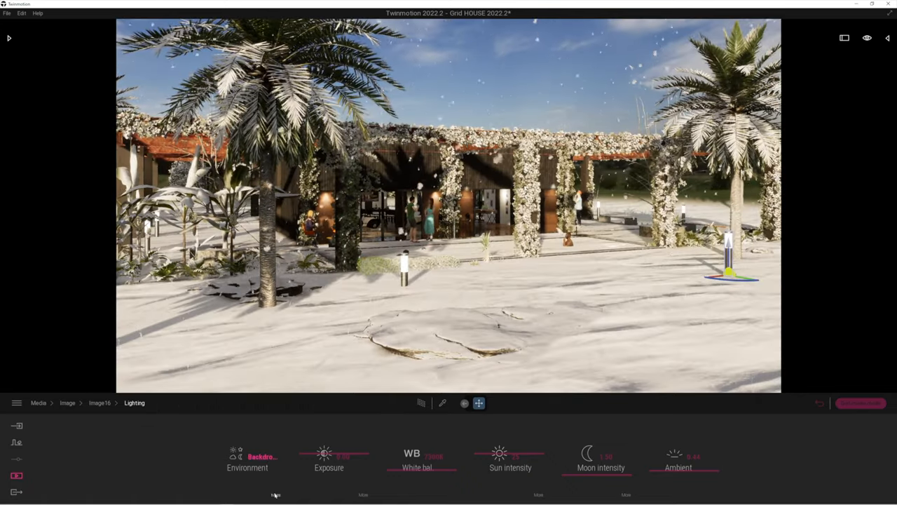
click(247, 463)
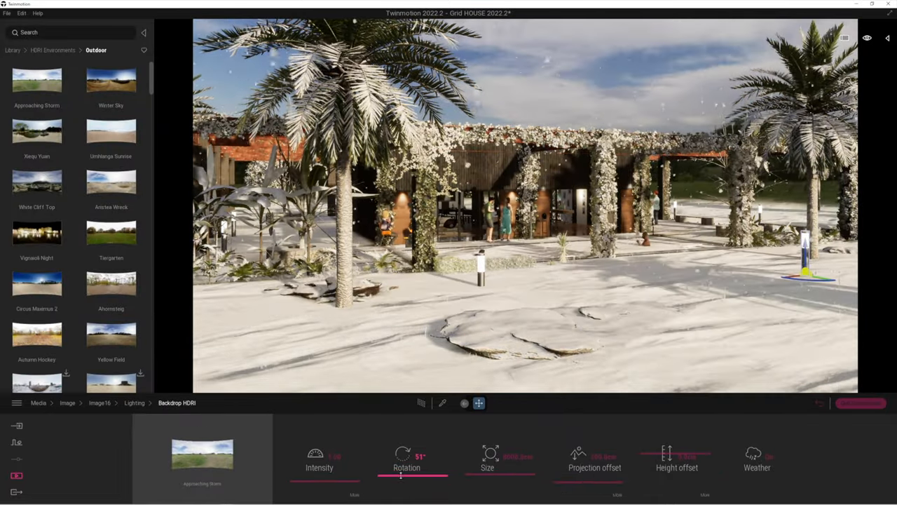
Step: Rotate the Approaching Storm backdrop around the scene and adjust its height offset
drag(401, 477, 405, 484)
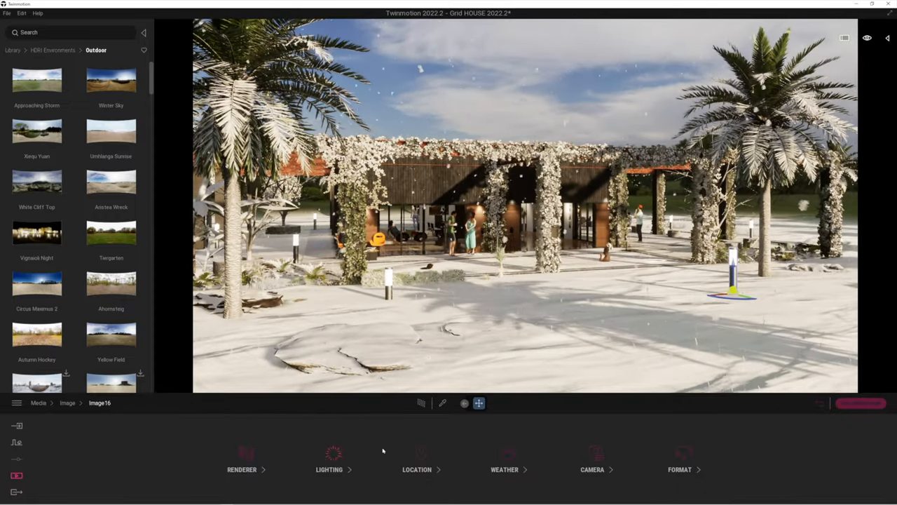
click(504, 469)
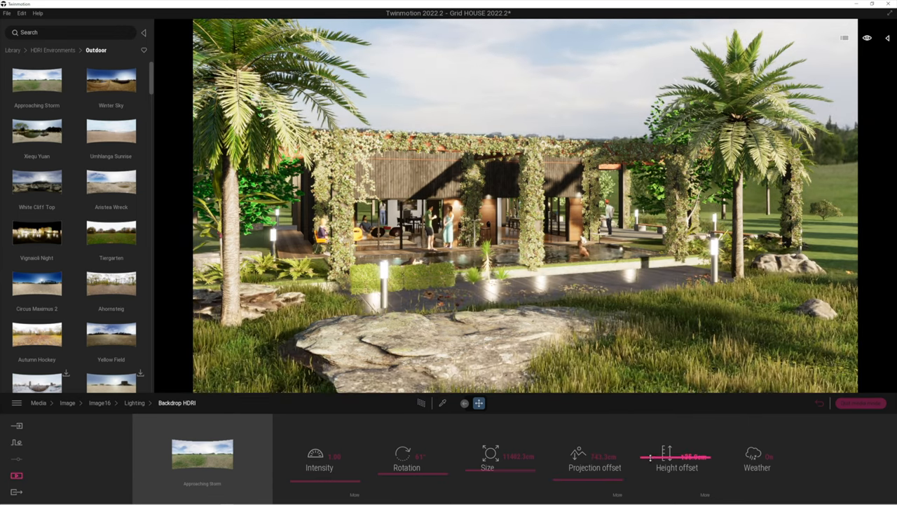
drag(666, 457, 649, 457)
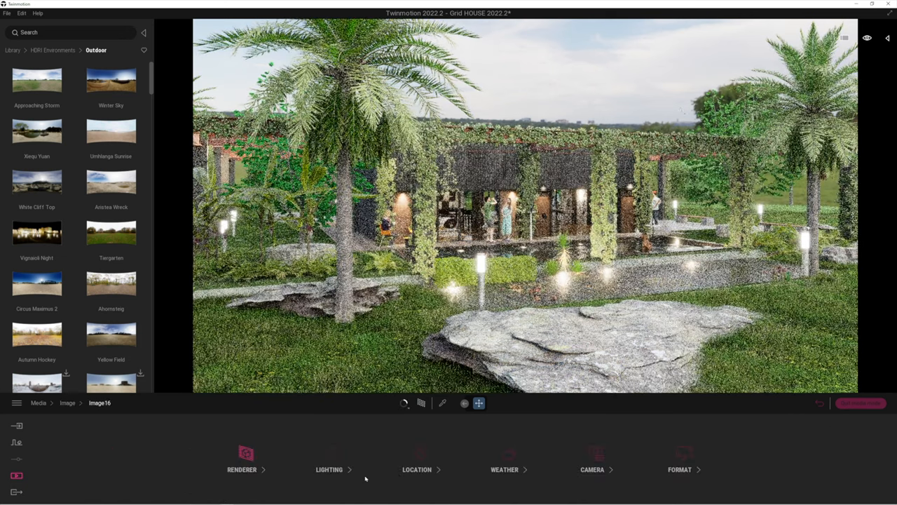
Step: Go back to Image16's Backdrop HDRI sky settings
click(329, 469)
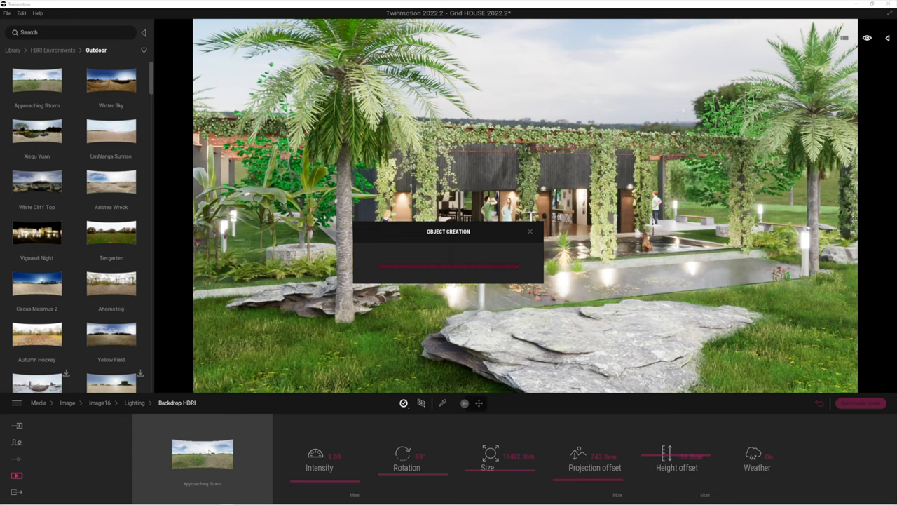
mouse_move(208, 482)
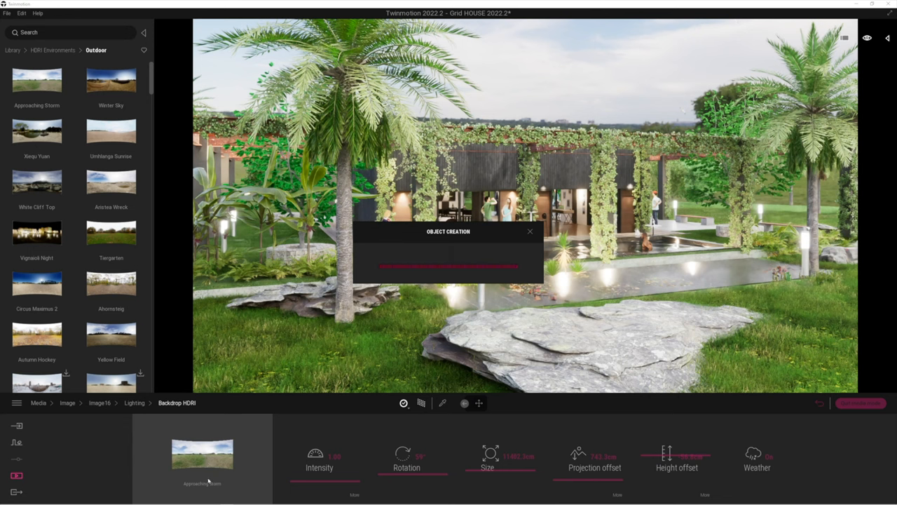
mouse_move(266, 434)
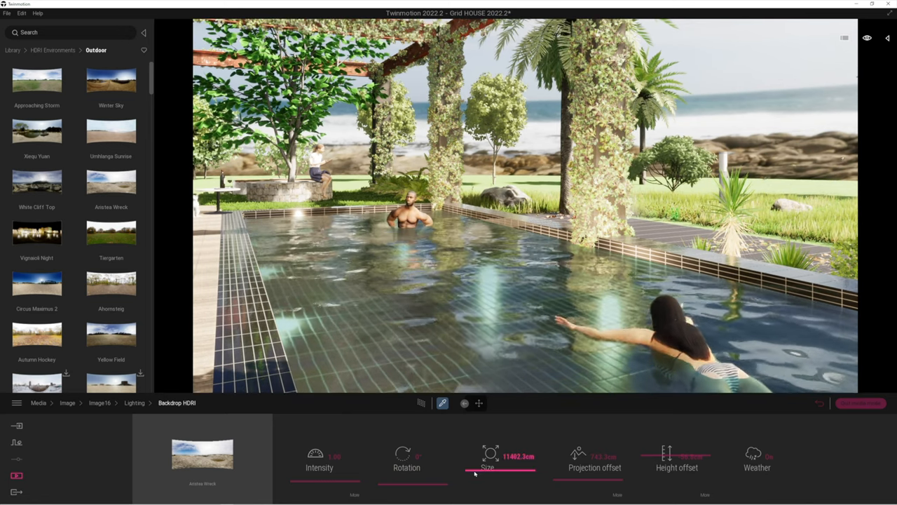
Step: Enlarge the backdrop size, raise its projection offset, and toggle the path-traced preview
drag(500, 459, 466, 459)
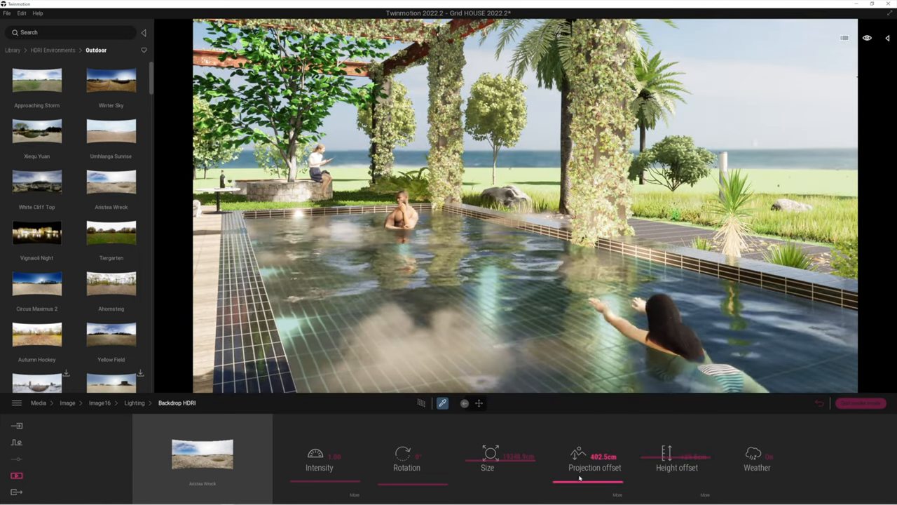
drag(579, 480, 577, 480)
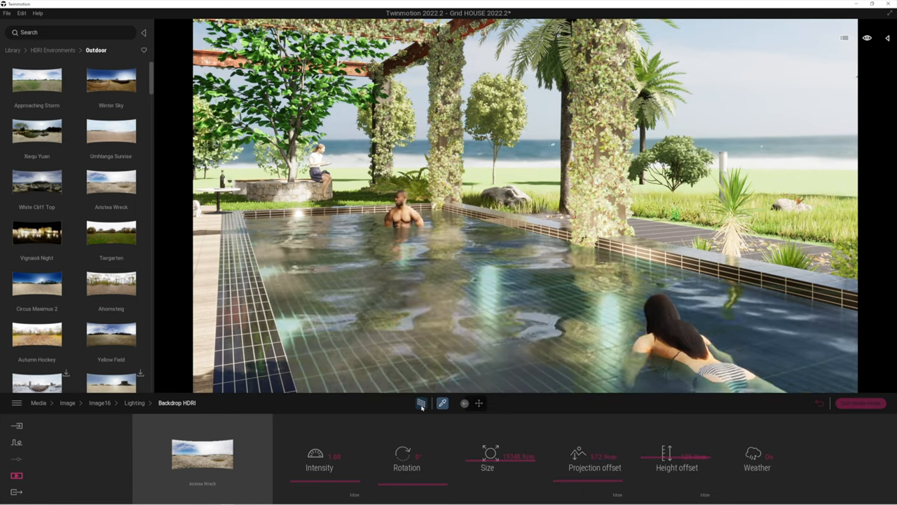
click(404, 403)
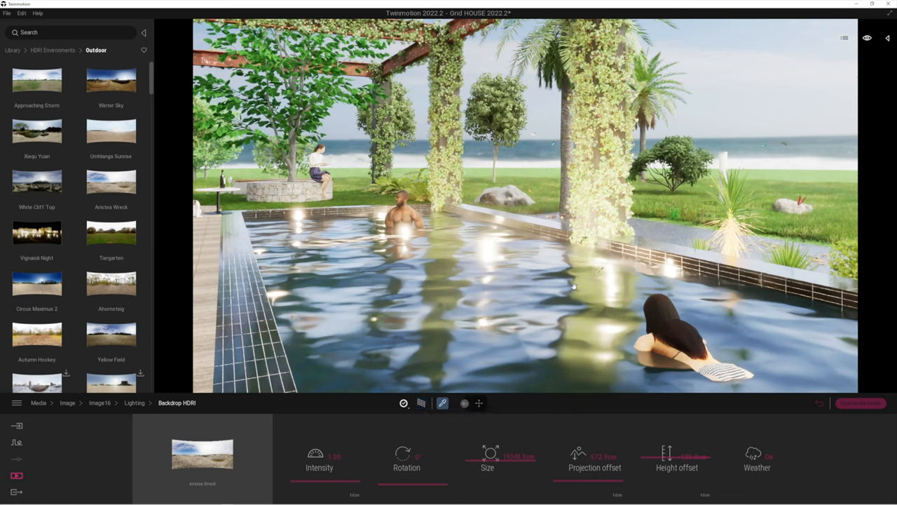
click(404, 403)
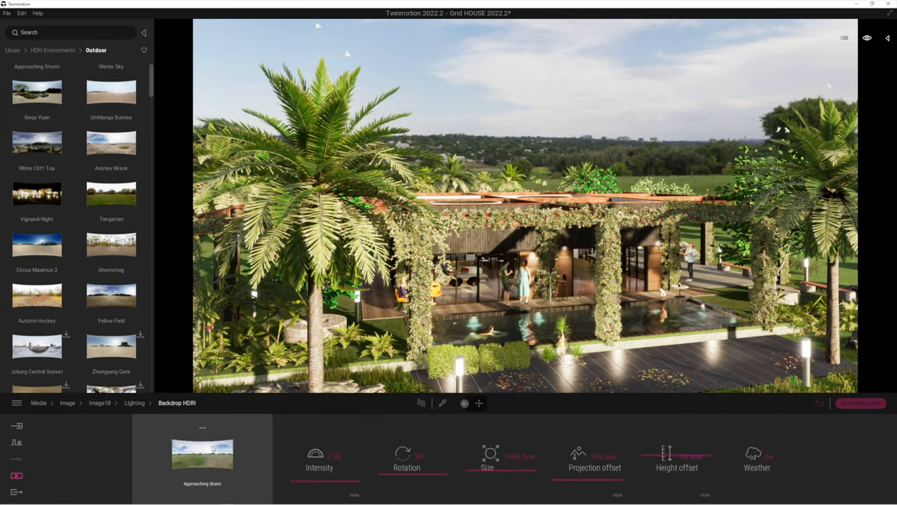
Step: Brighten the Approaching Storm backdrop intensity, then fine-tune it slightly lower
drag(361, 479, 303, 479)
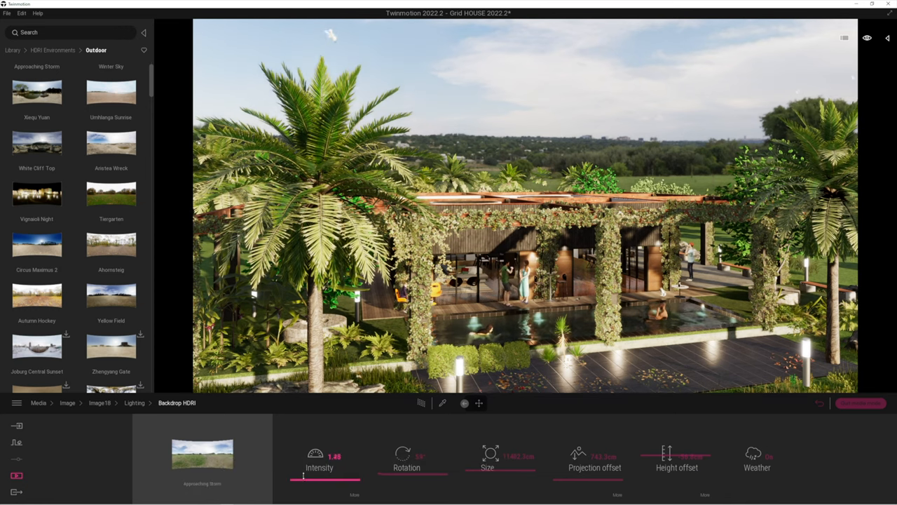
drag(303, 477, 329, 476)
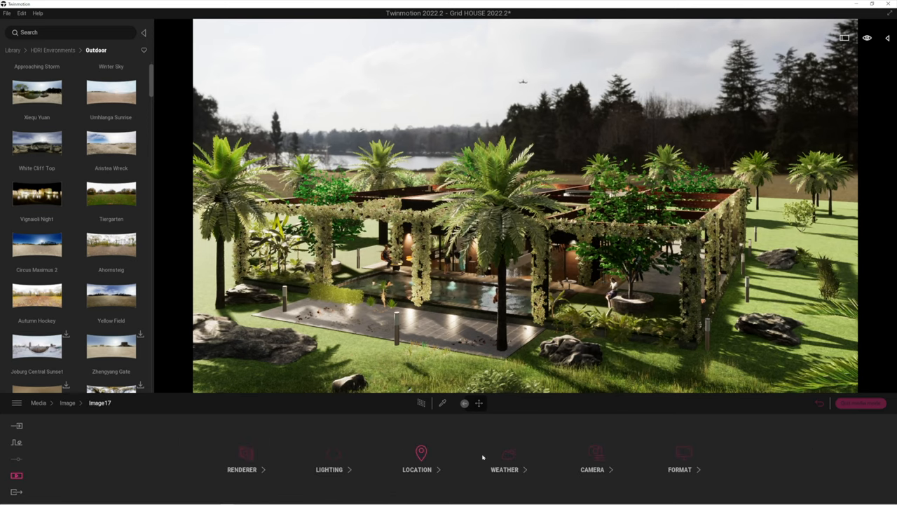
Step: Rotate Image17's Yellow Field backdrop until the lake shows, then open Location settings
click(329, 460)
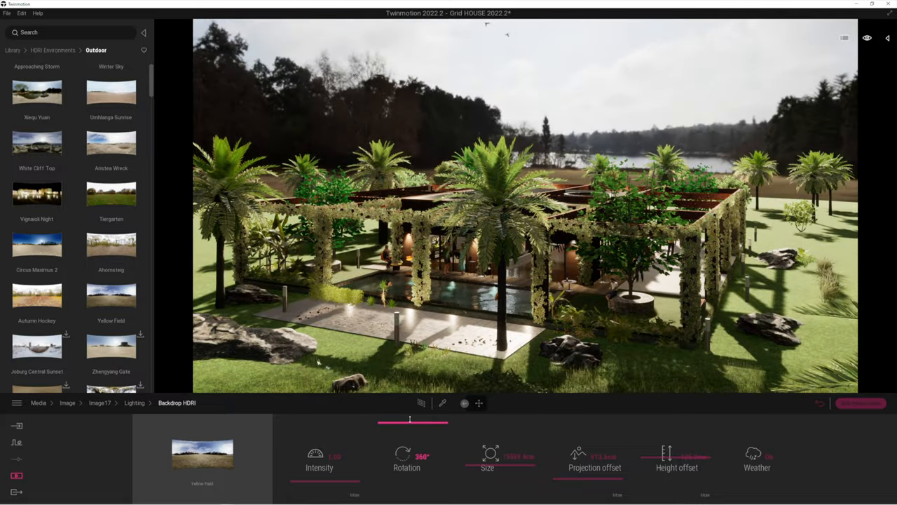
drag(424, 456, 407, 455)
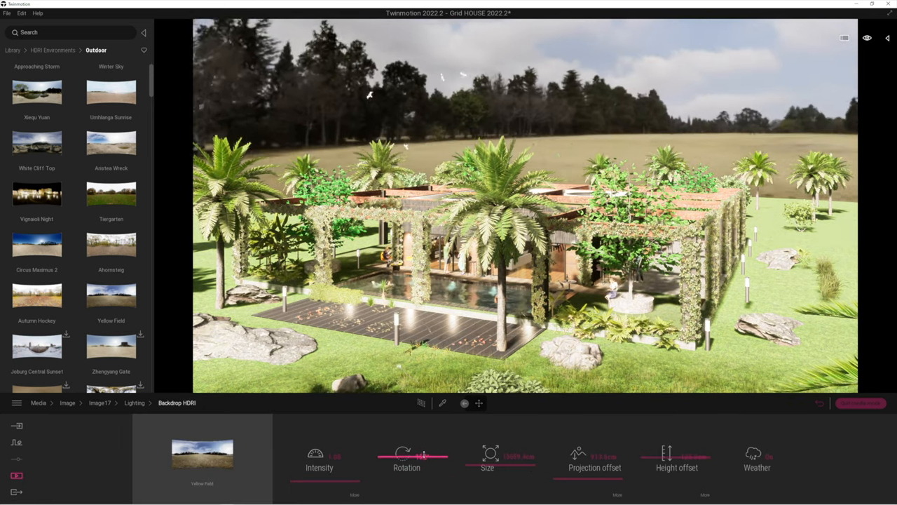
drag(421, 458, 427, 458)
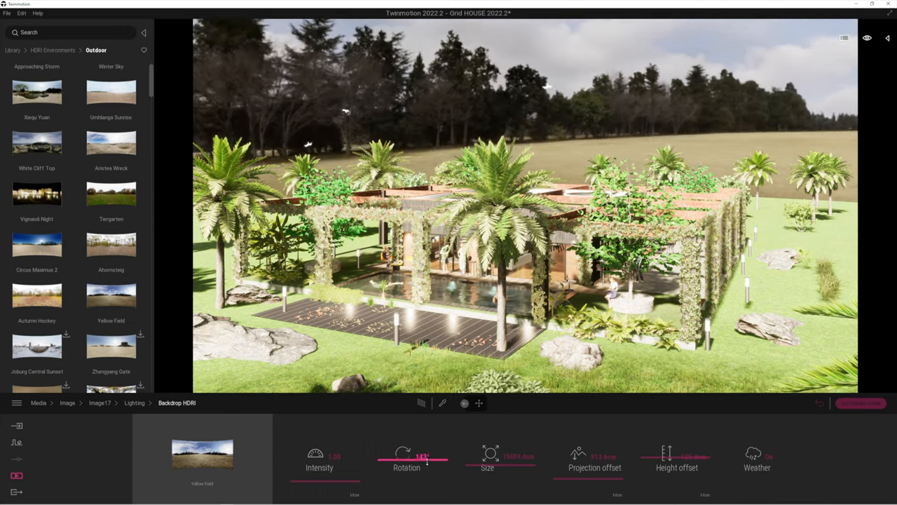
drag(428, 459, 390, 460)
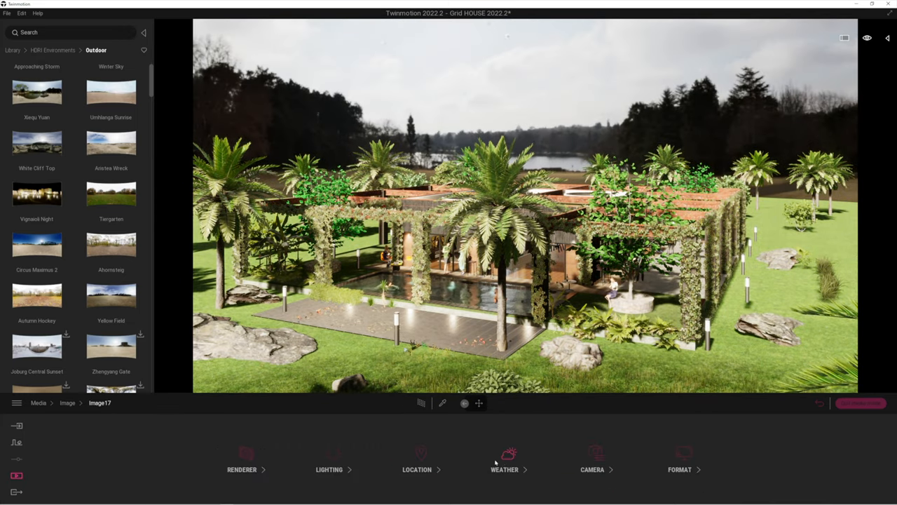
click(416, 460)
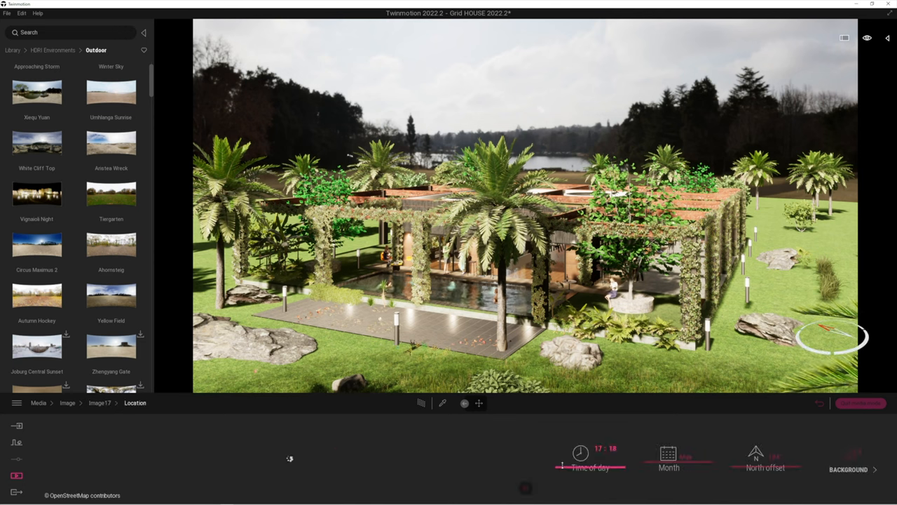